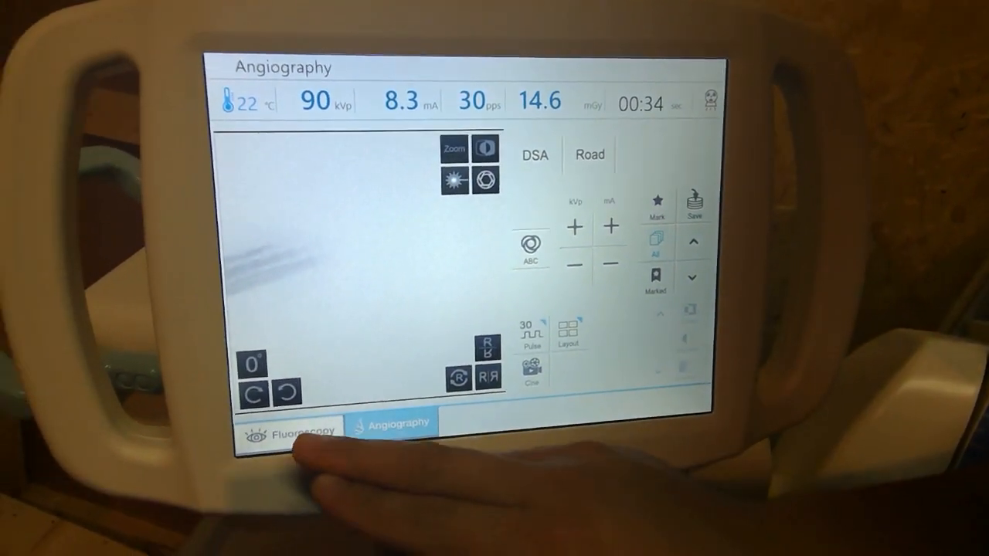
- Switch to Fluoroscopy mode (80 kVp, 6.8 mA) and bring up the collimator adjustment overlay
left_click(289, 430)
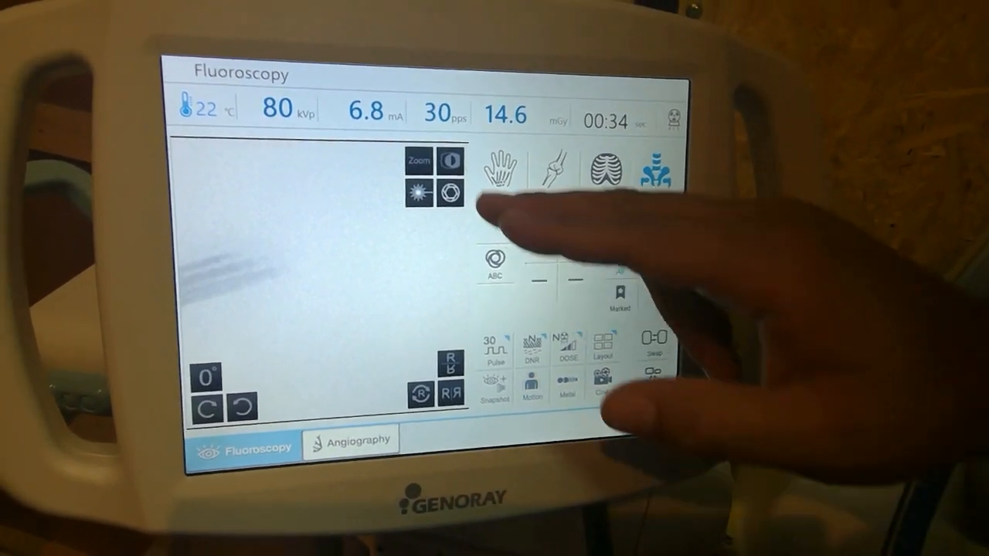
left_click(417, 160)
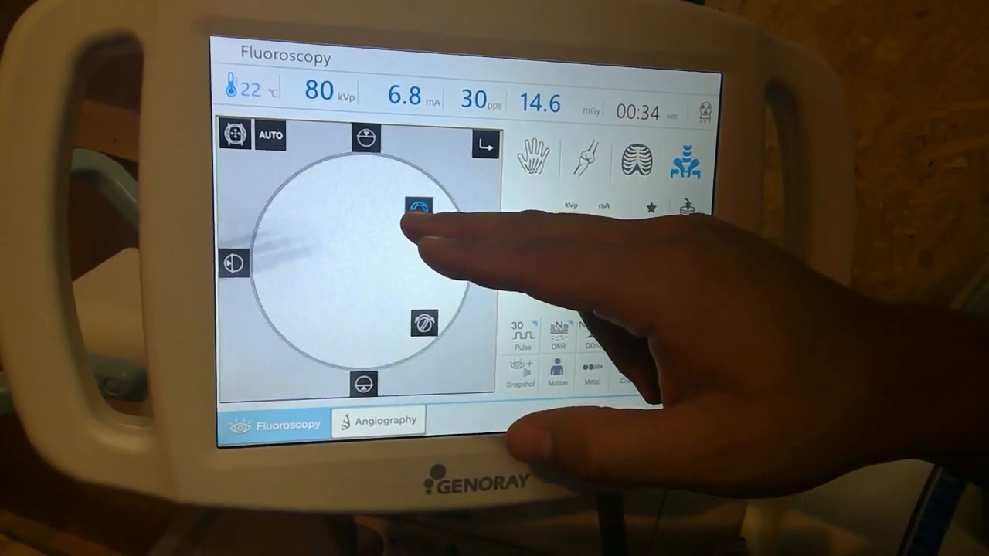